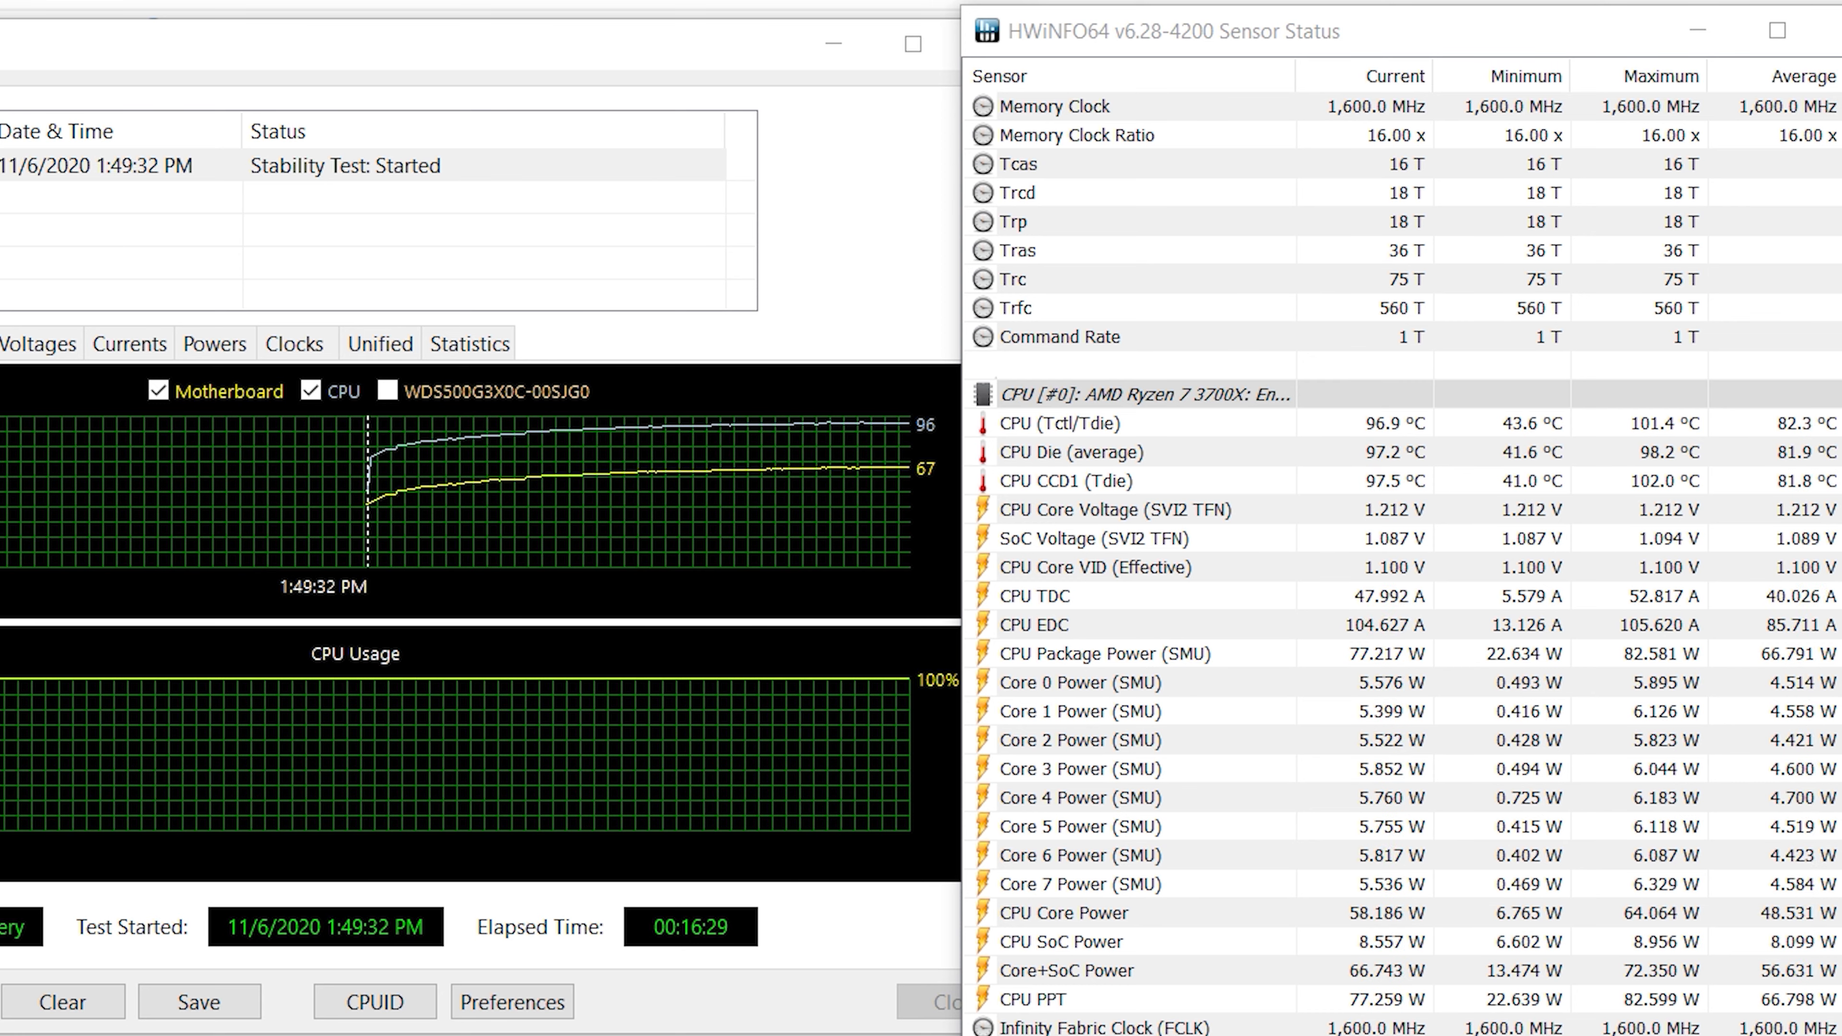
Select the CPU (Tctl/Tdie) row reading about 97 °C, 101.4 °C peak
left_click(1063, 423)
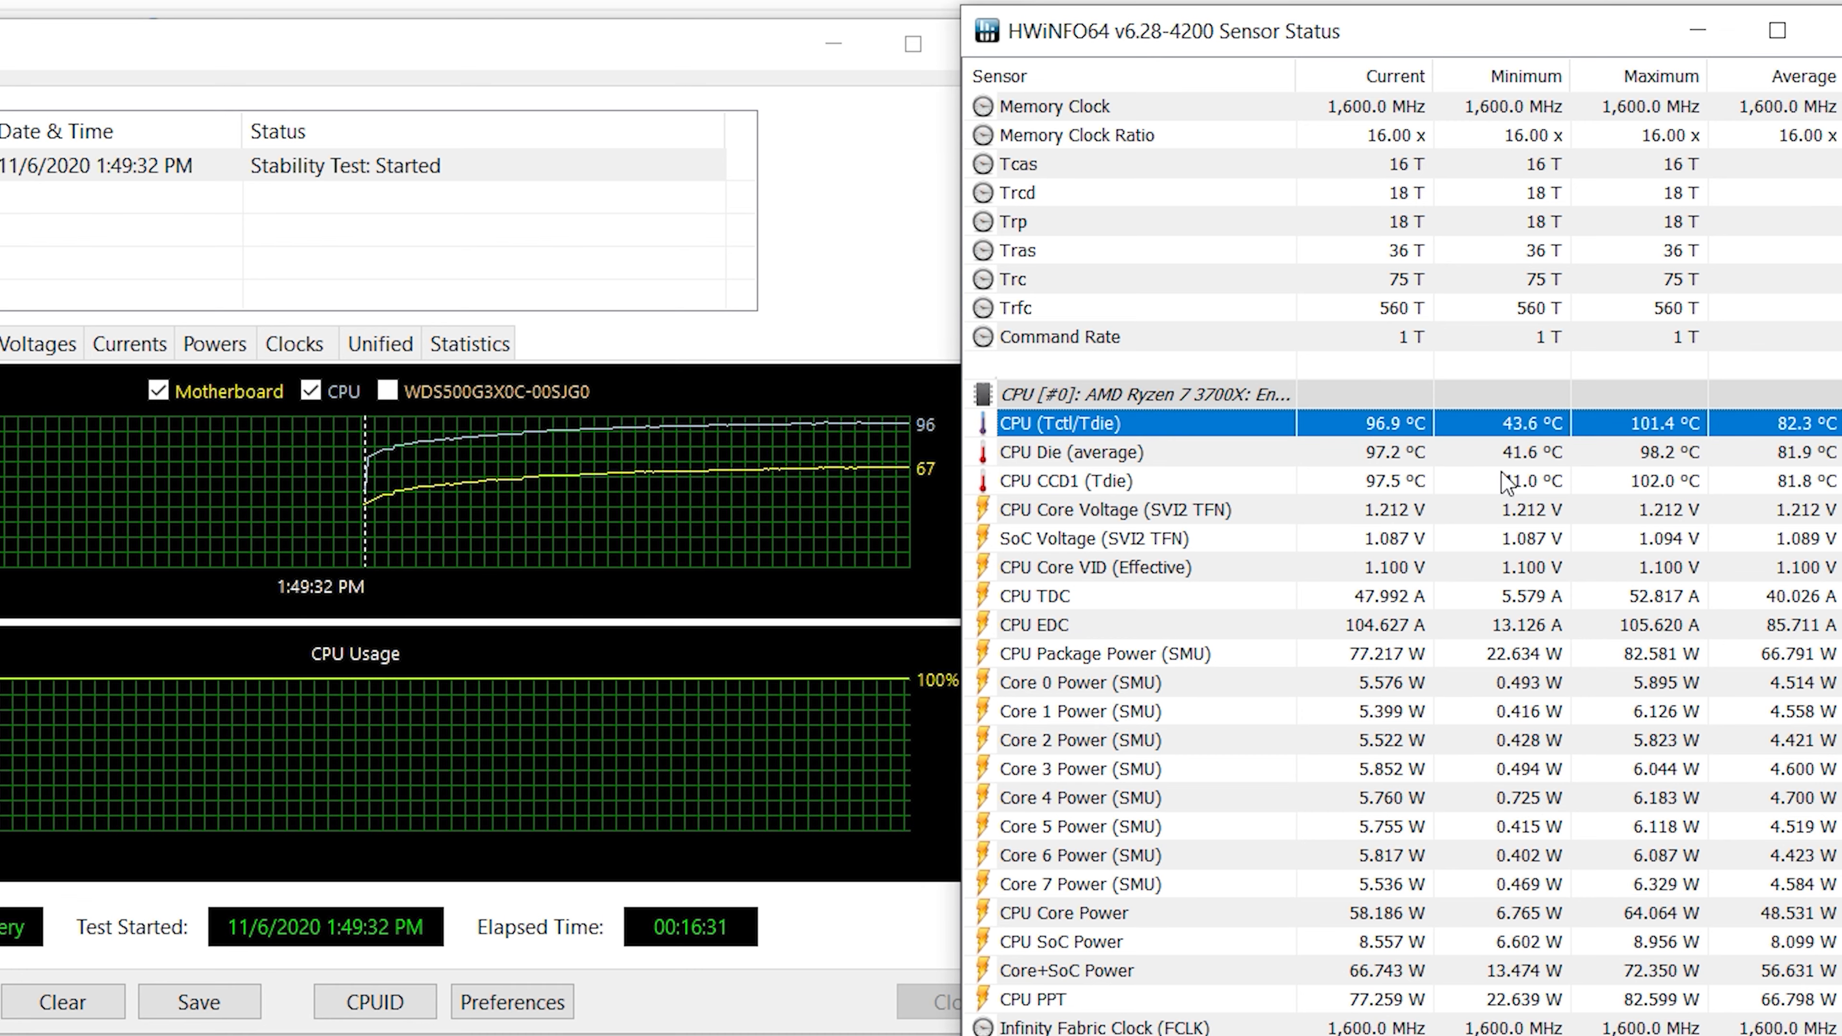